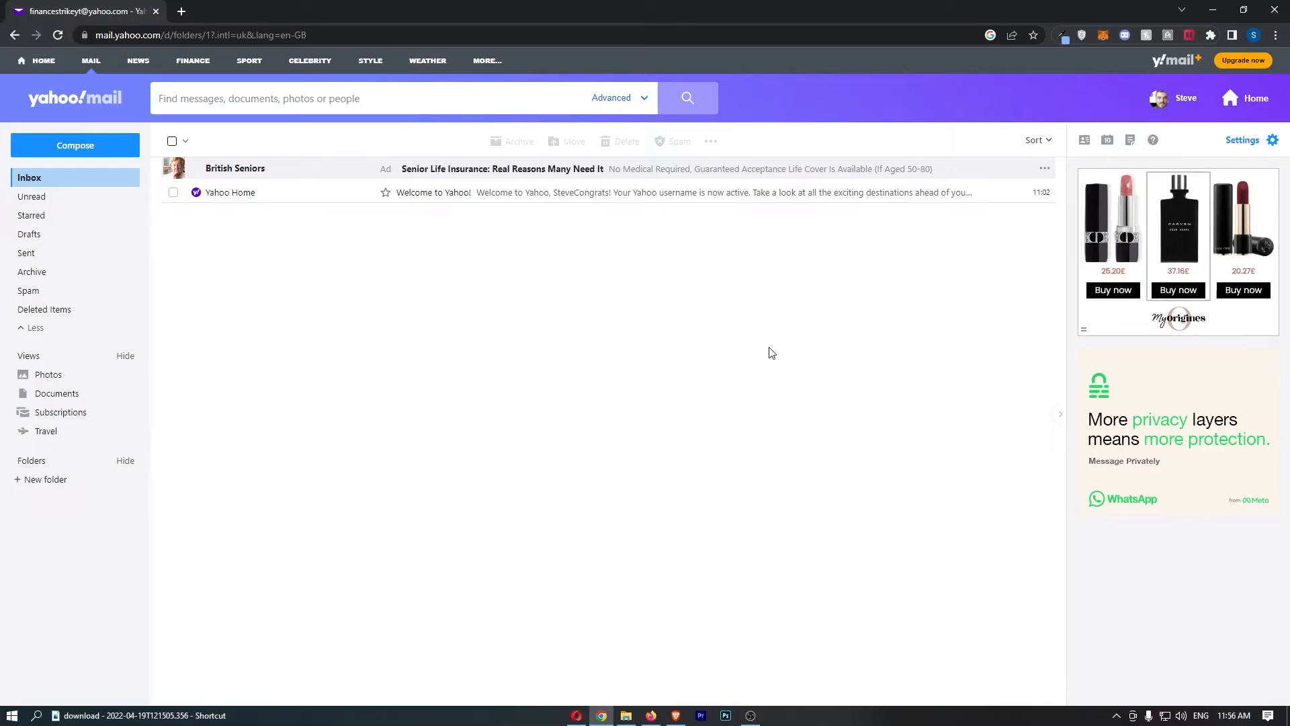
Open Yahoo Mail's full settings page from the gear icon's More settings link
{"action": "left_click", "coordinate": [284, 98]}
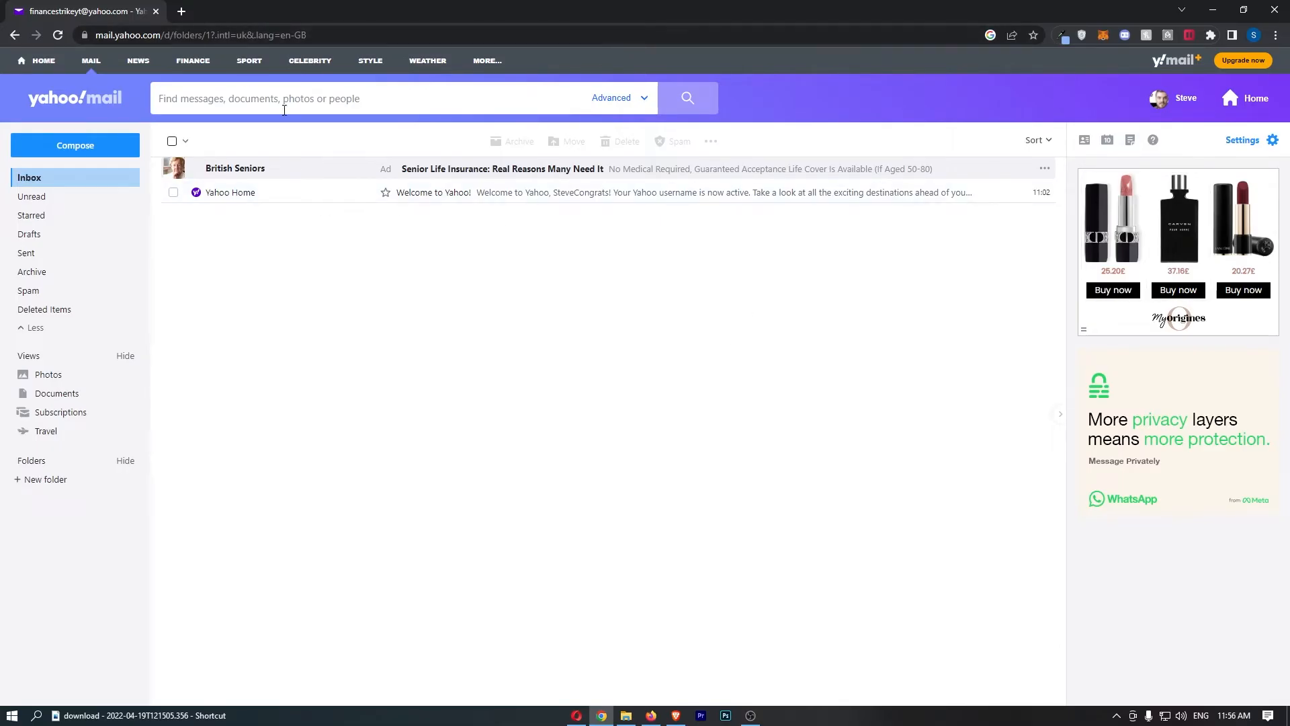
{"action": "mouse_move", "coordinate": [1265, 128]}
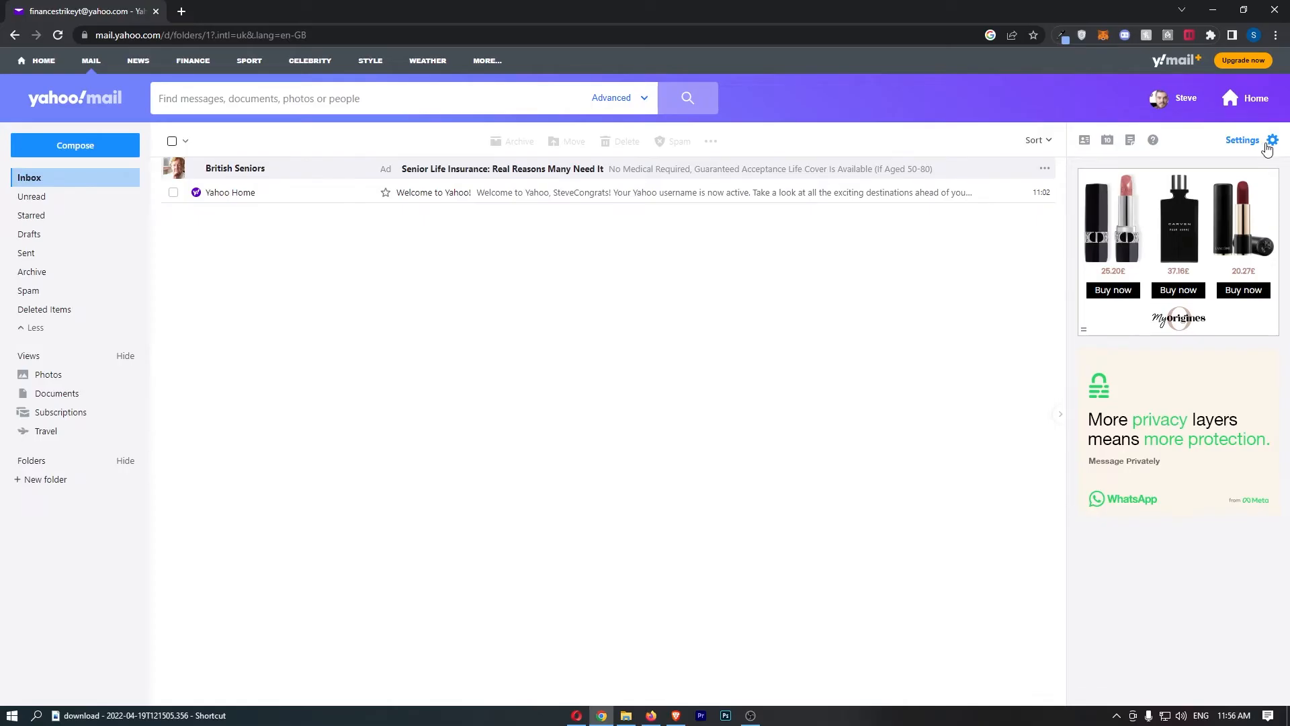
{"action": "left_click", "coordinate": [1271, 140]}
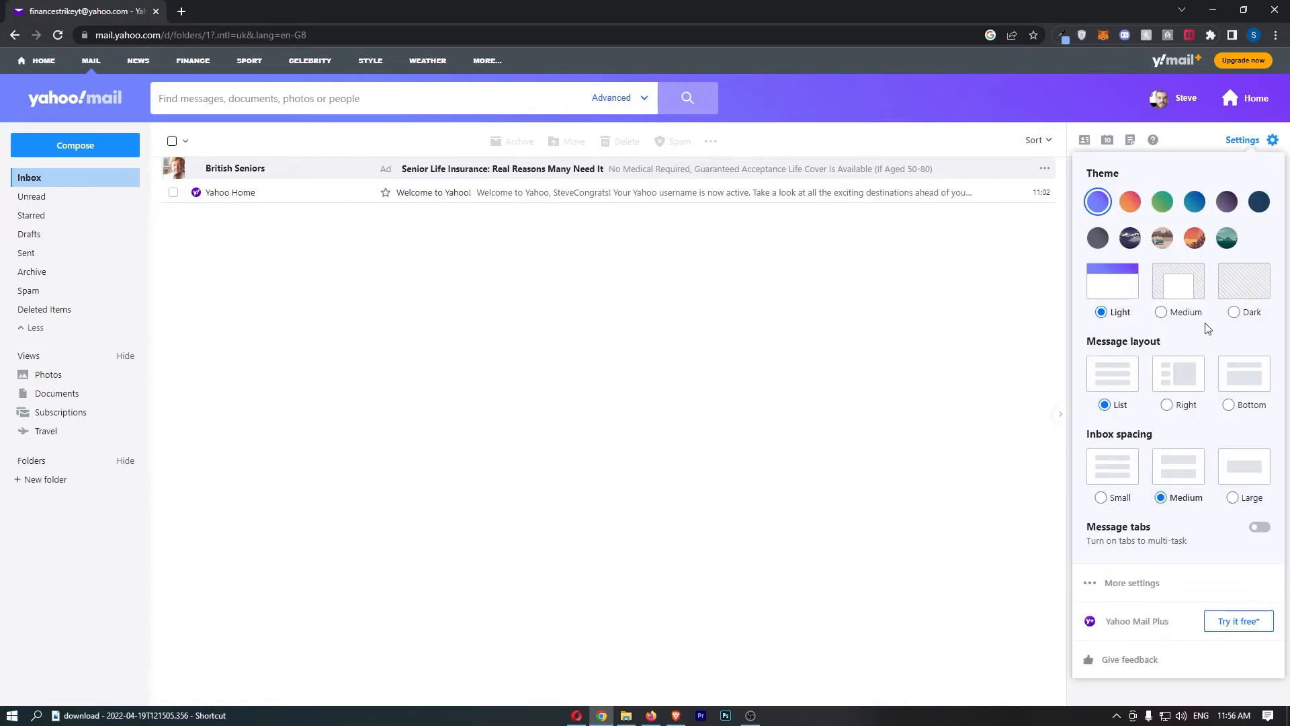
{"action": "mouse_move", "coordinate": [1192, 547]}
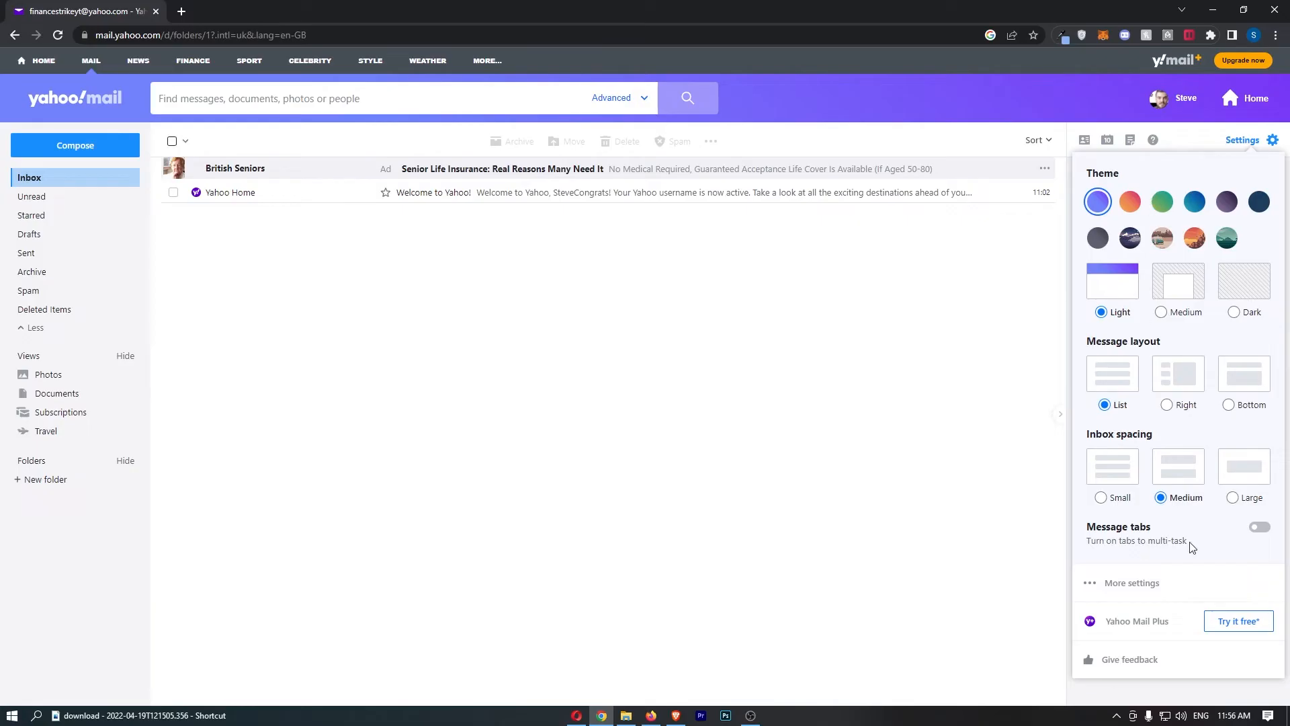
{"action": "left_click", "coordinate": [1131, 583]}
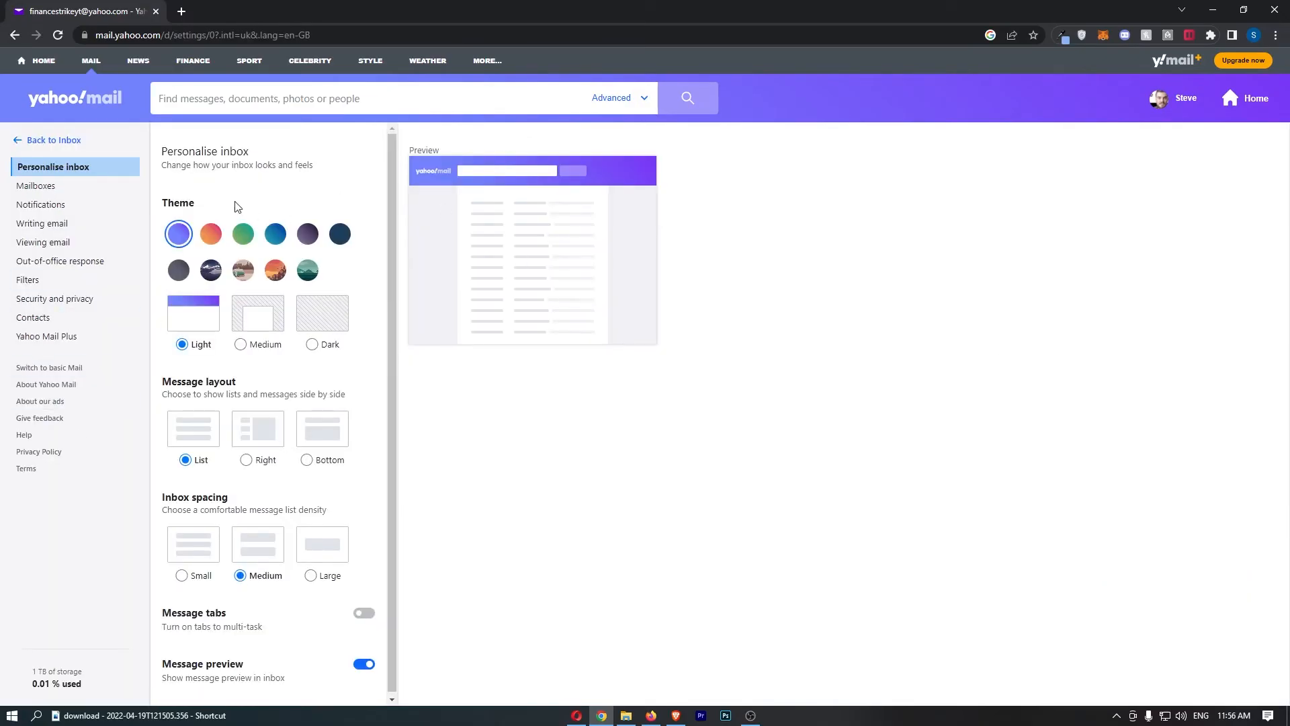
{"action": "mouse_move", "coordinate": [55, 298]}
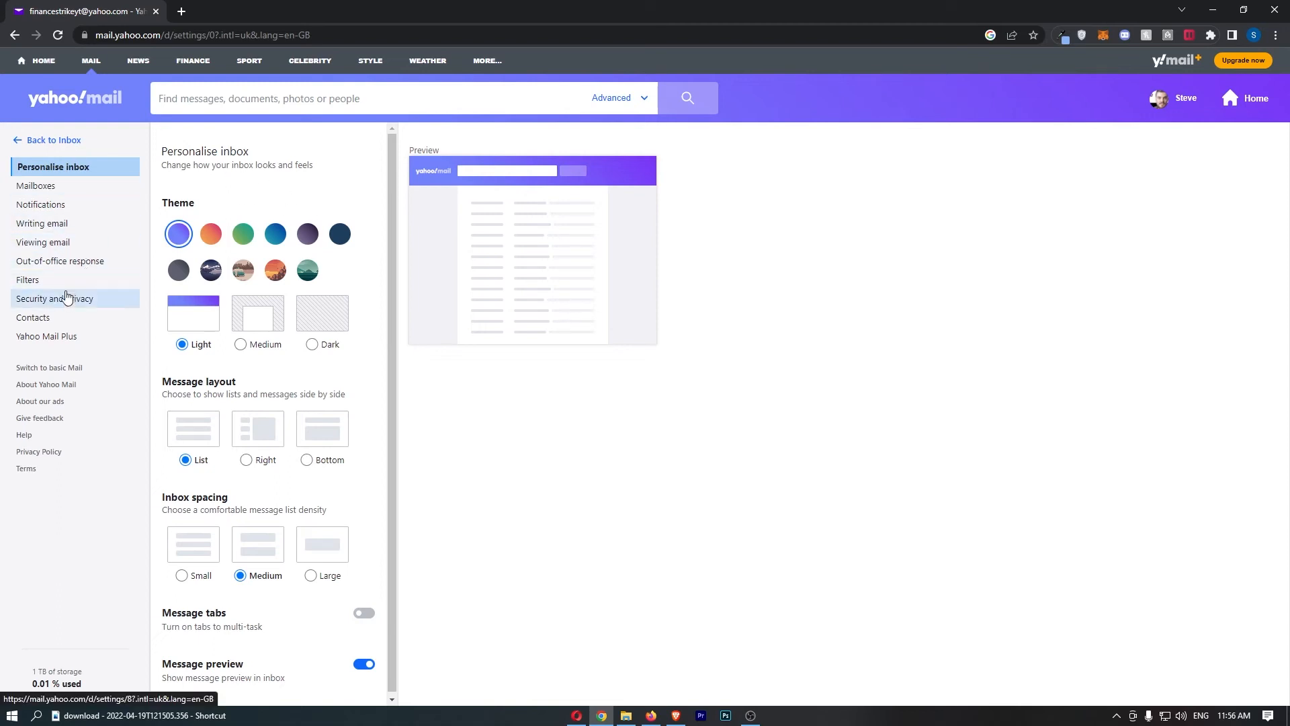
{"action": "left_click", "coordinate": [58, 298]}
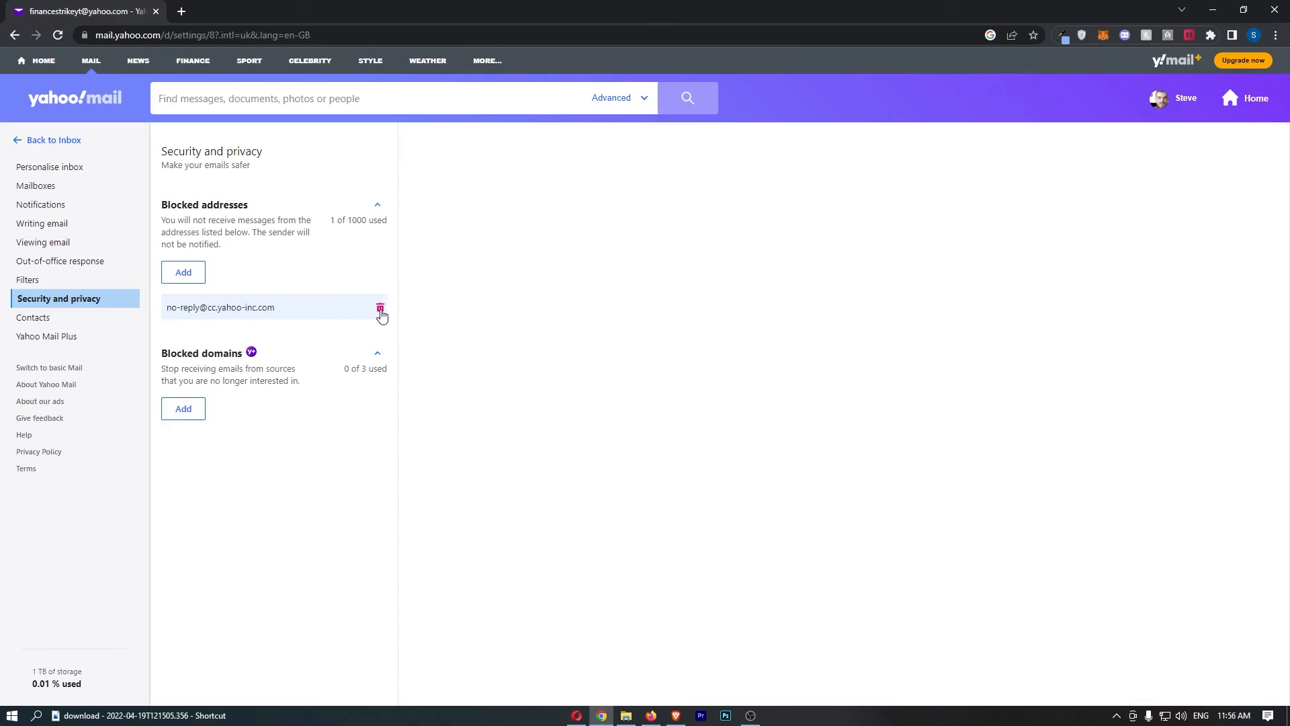
{"action": "left_click", "coordinate": [380, 308]}
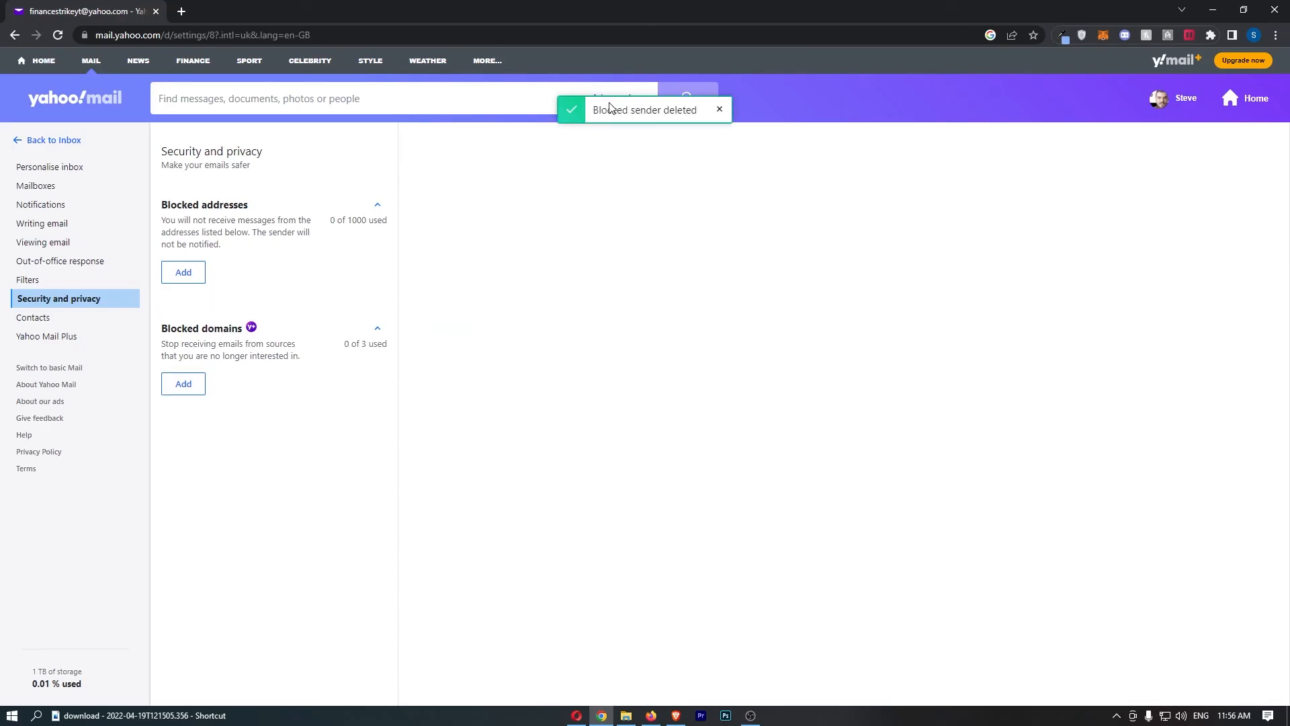
{"action": "mouse_move", "coordinate": [670, 171]}
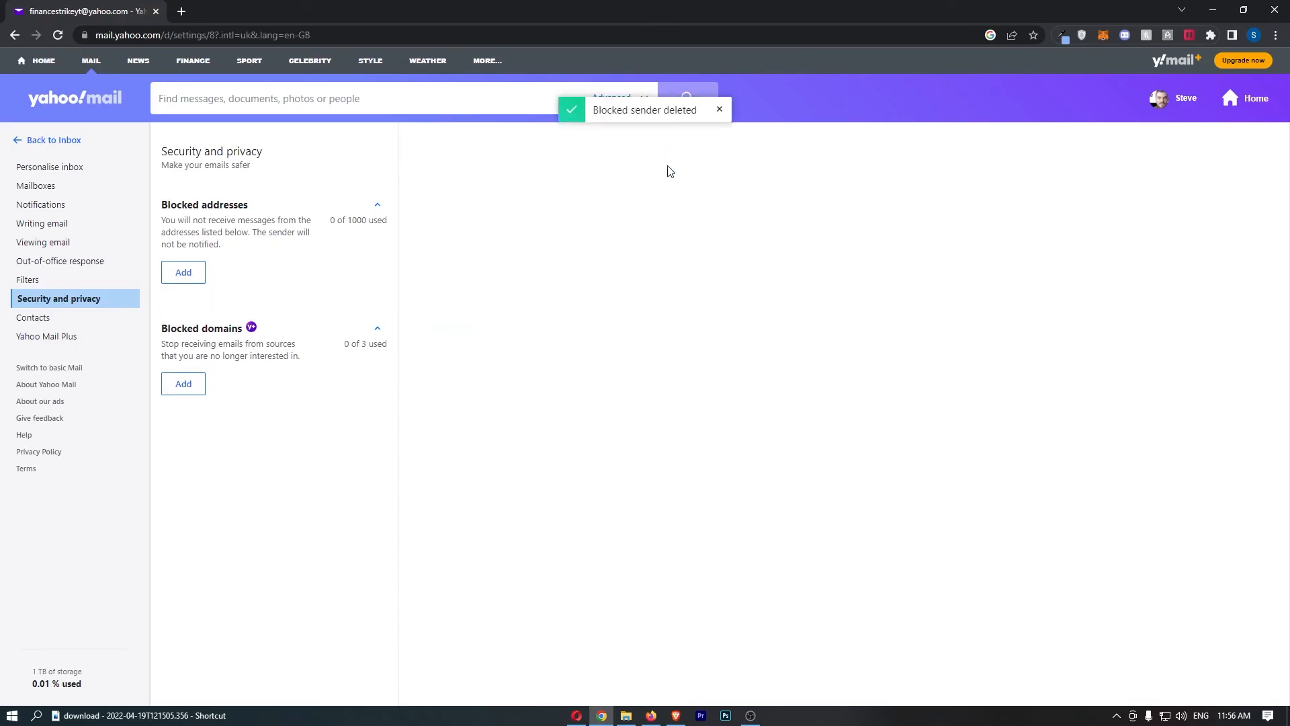